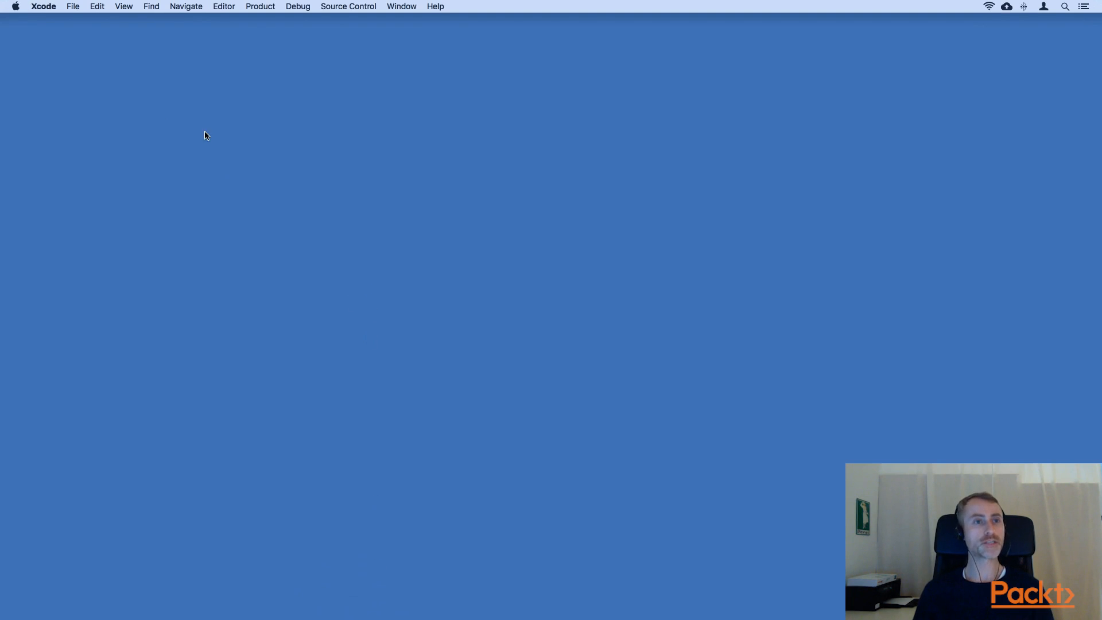
Start a new project from the iOS Master-Detail App template.
left_click(72, 7)
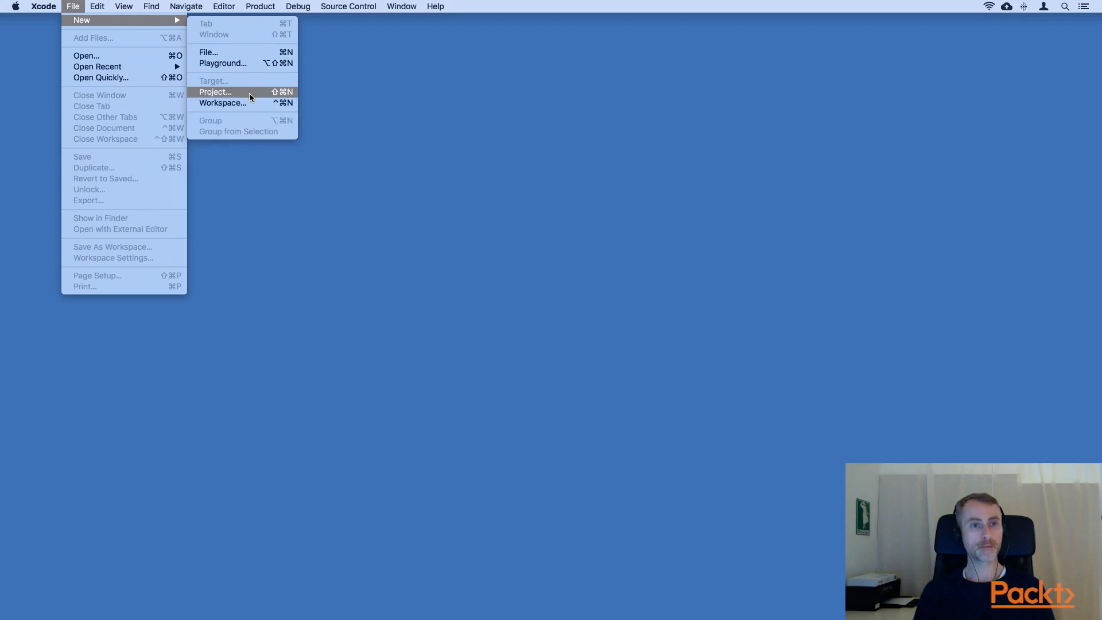
left_click(215, 91)
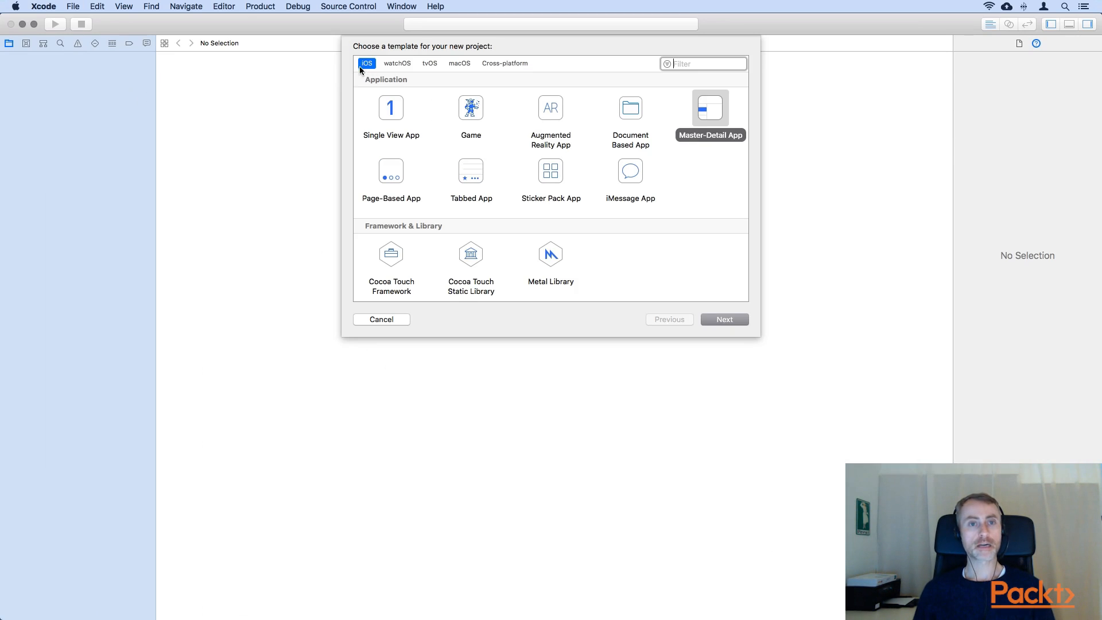
mouse_move(708, 111)
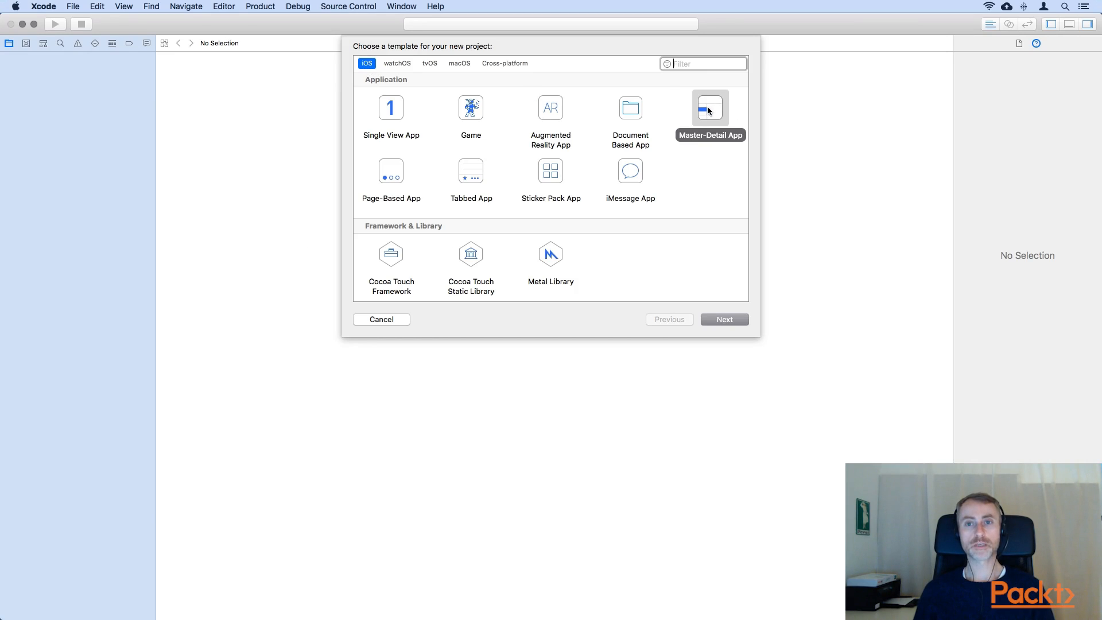
left_click(723, 319)
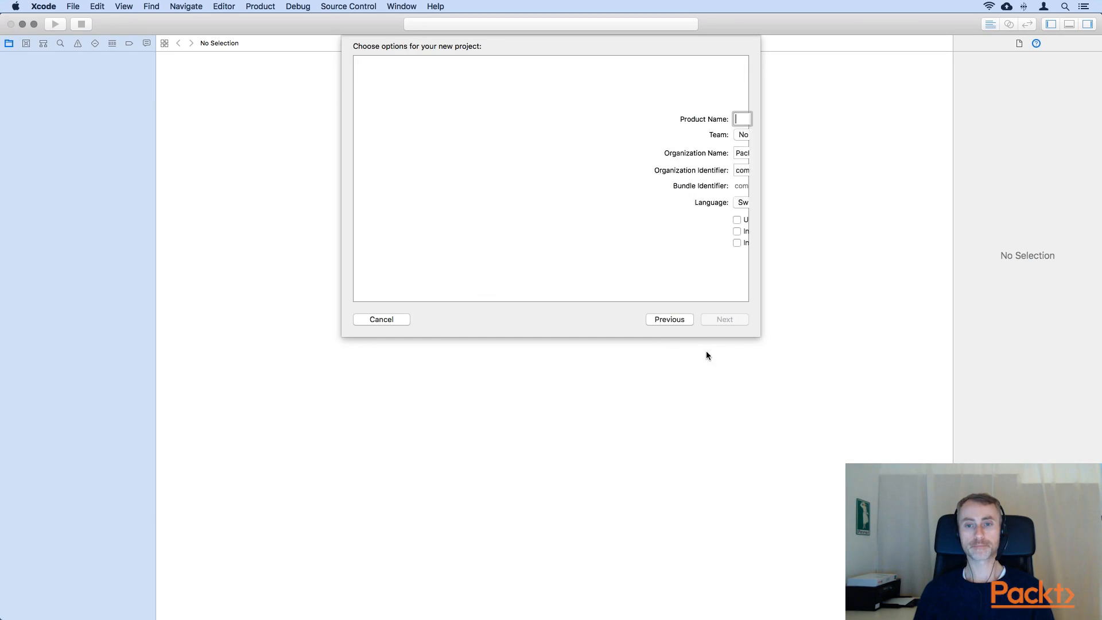
Name the product 'Noted' and create the project on the Desktop.
type("Noted")
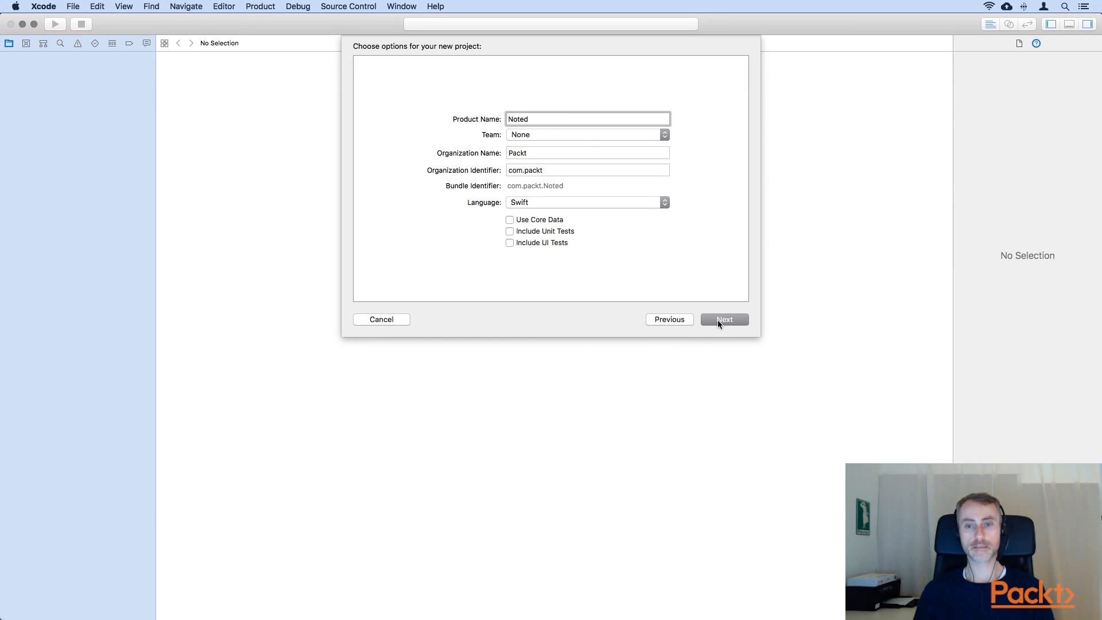
left_click(723, 319)
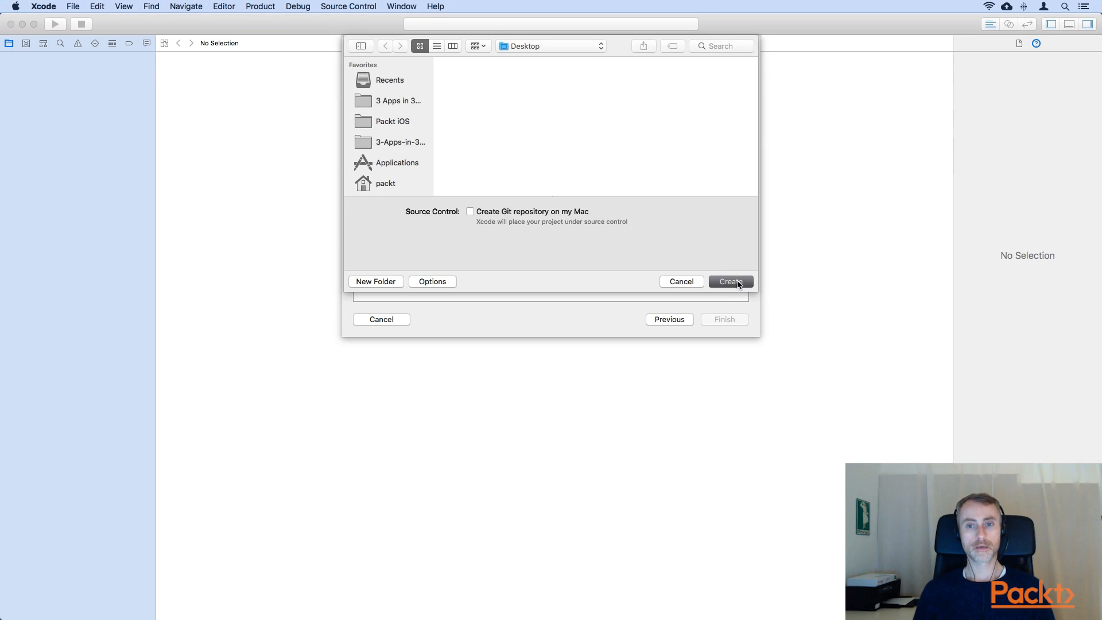
left_click(730, 282)
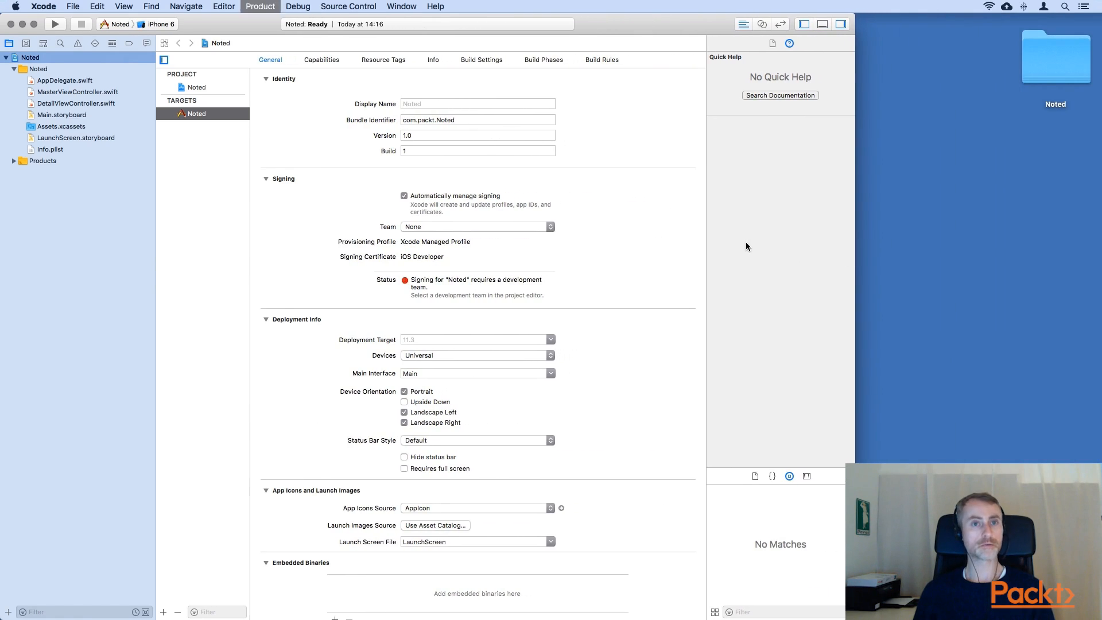
Build and run Noted with the iPhone 6 simulator as the destination.
left_click(56, 23)
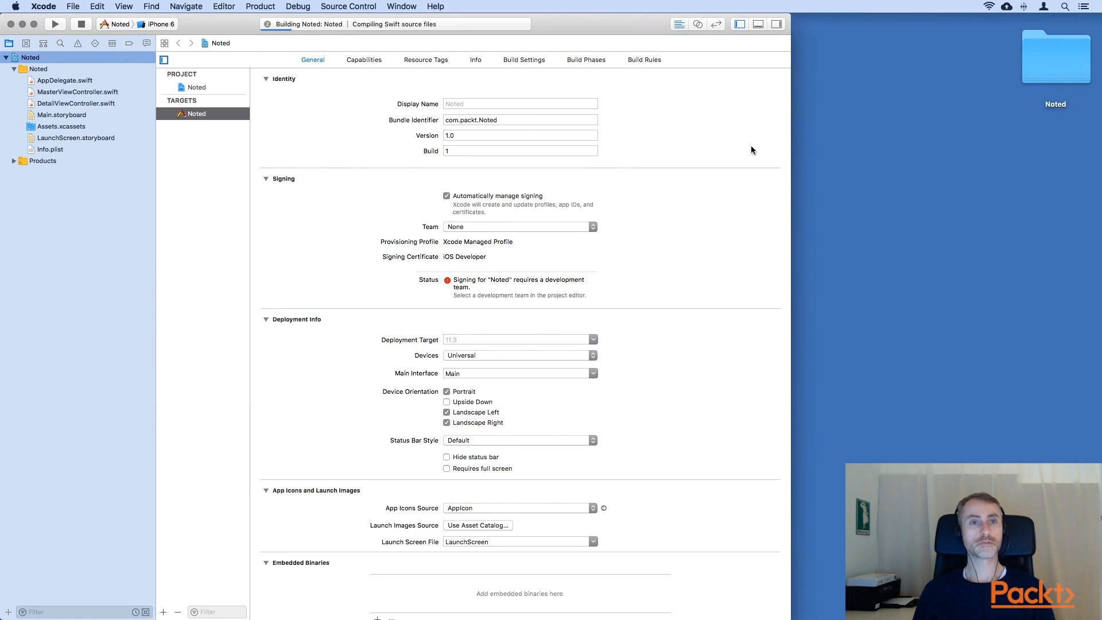
mouse_move(732, 152)
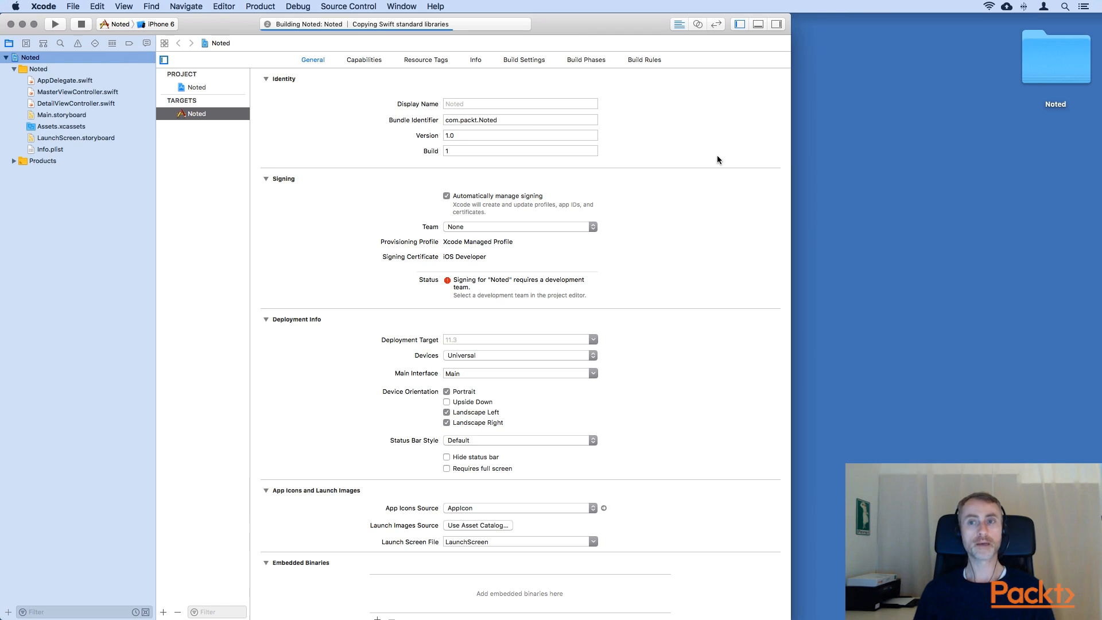
mouse_move(725, 157)
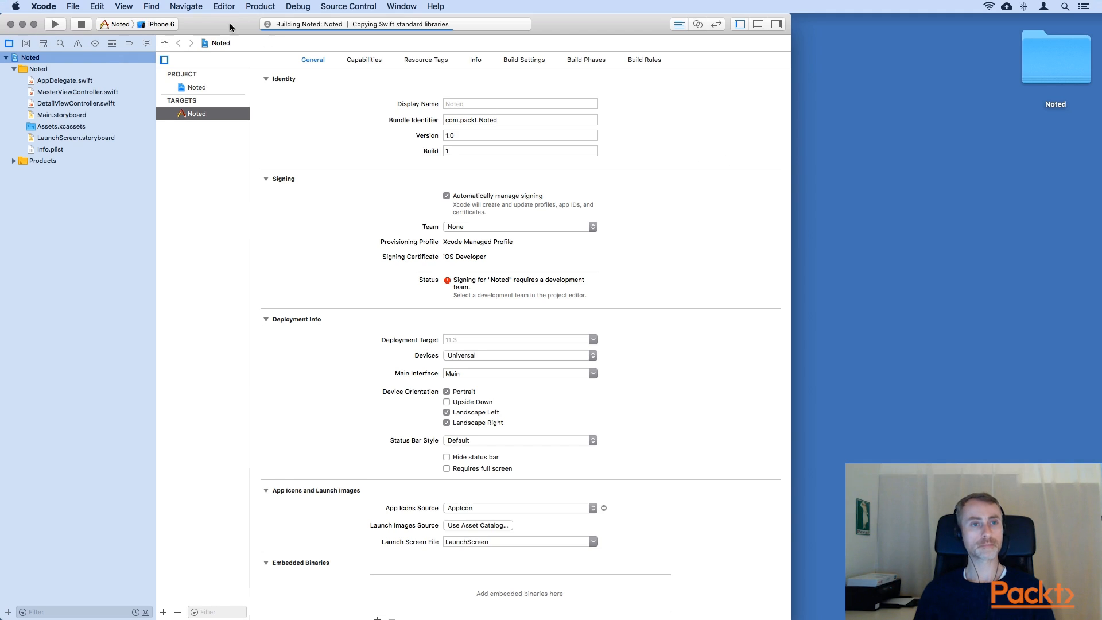
left_click(158, 24)
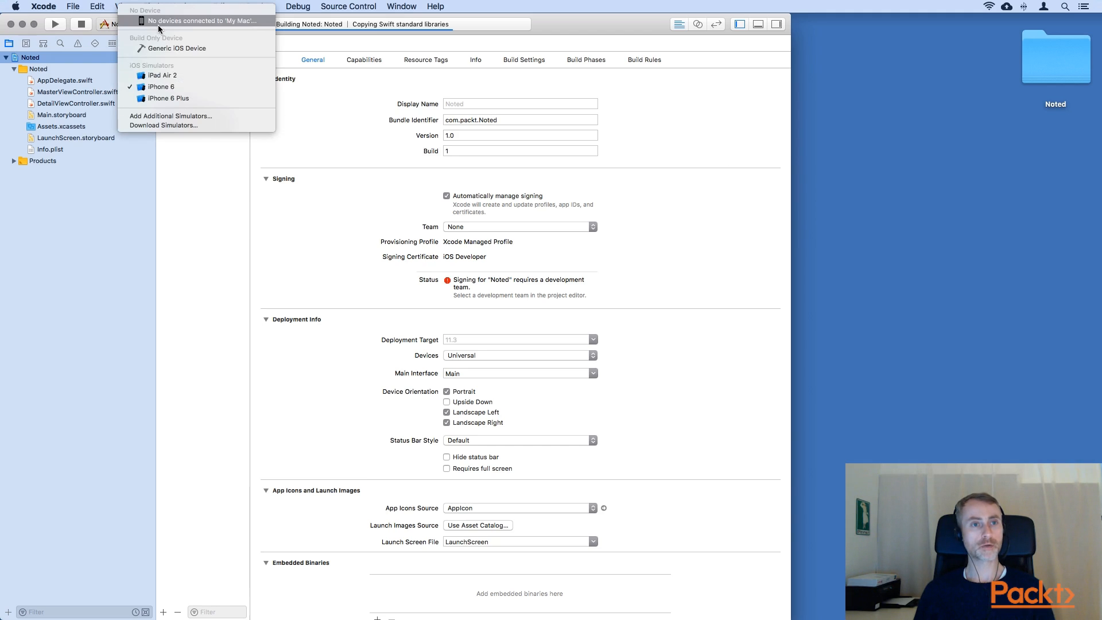
mouse_move(162, 86)
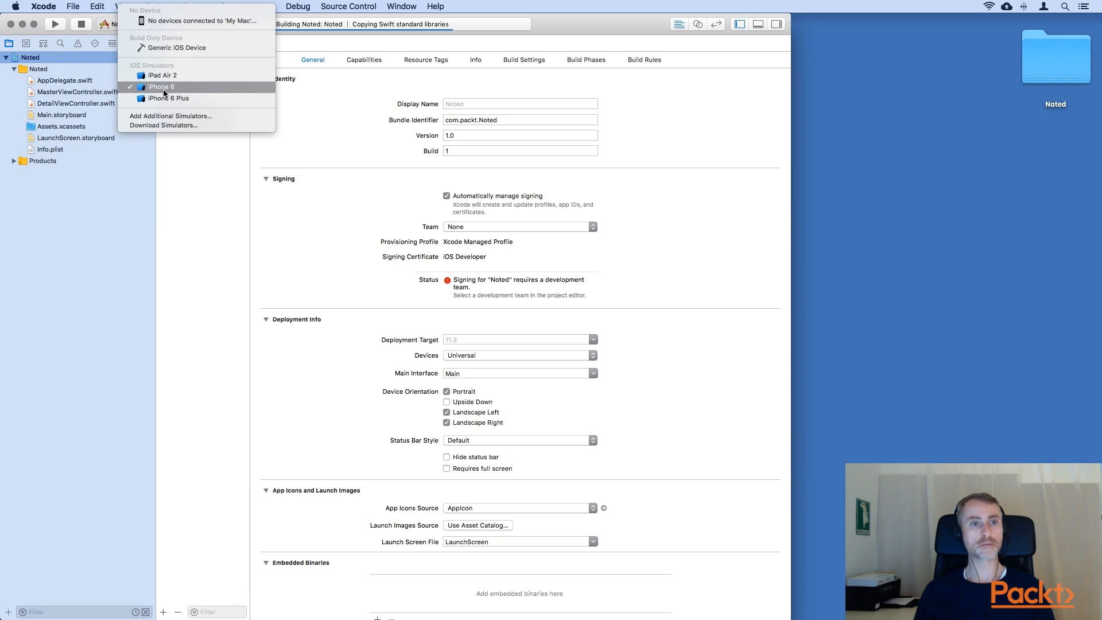
left_click(161, 87)
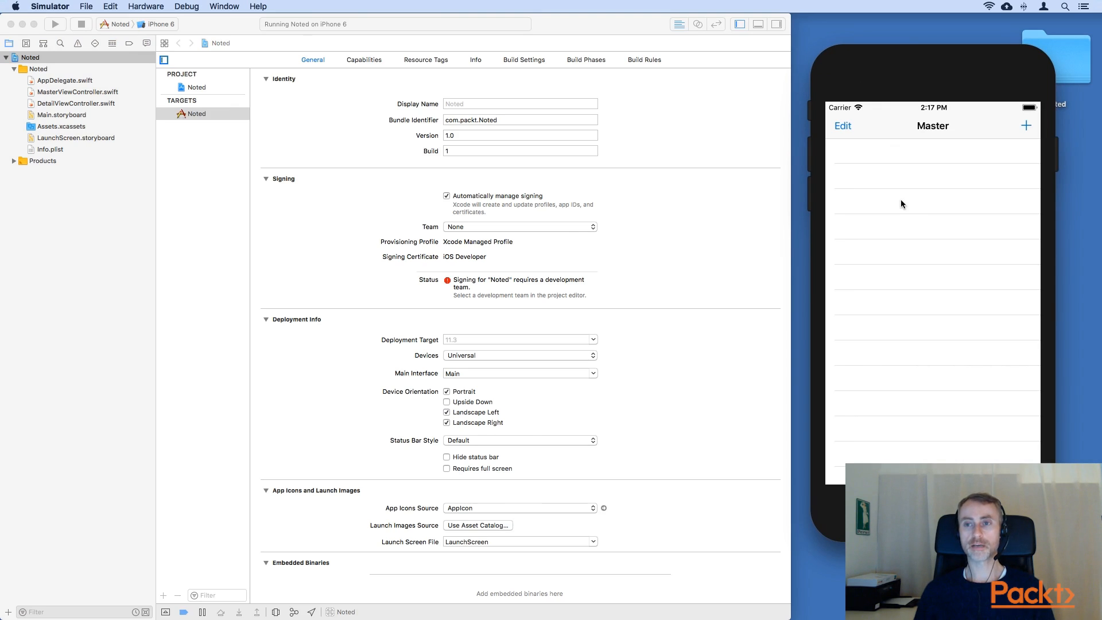
mouse_move(1018, 152)
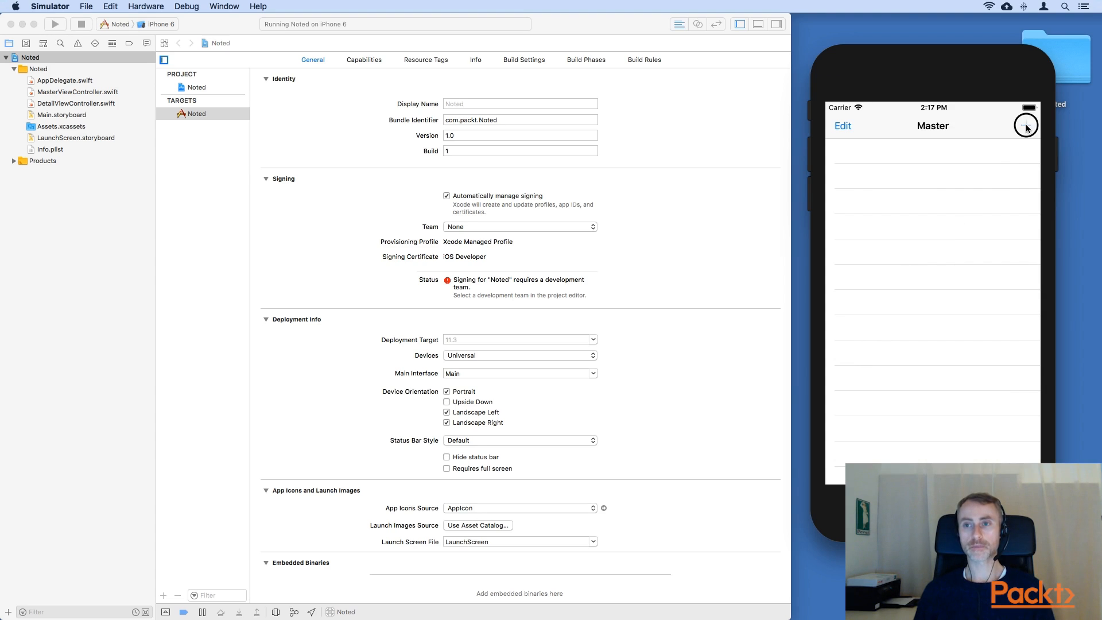
Add a timestamped entry, view its detail, and return to the master list.
left_click(1025, 126)
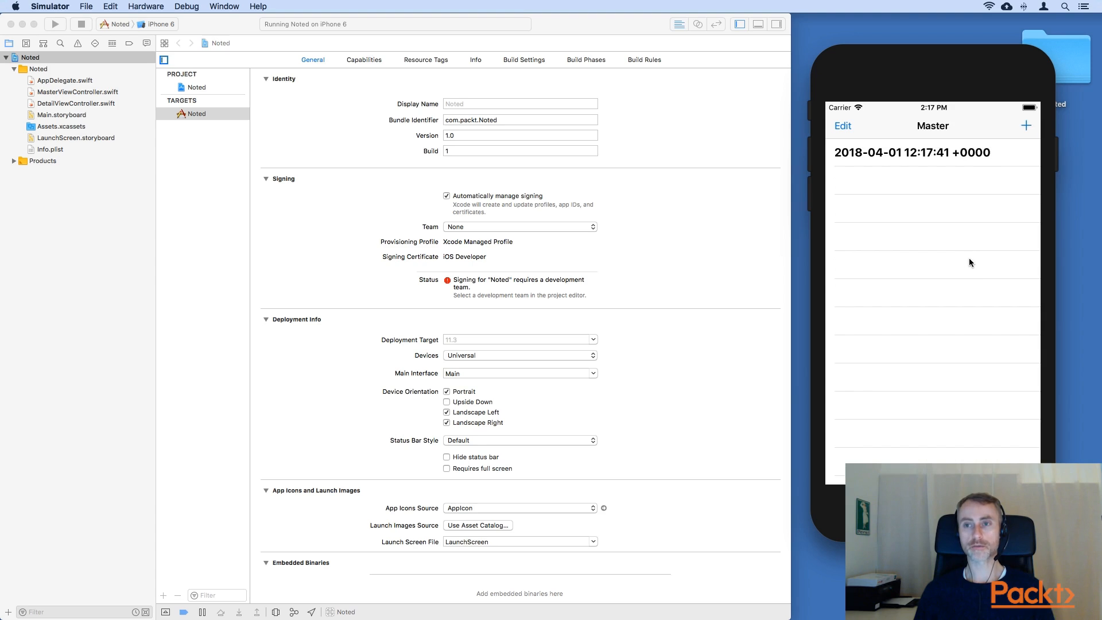
mouse_move(909, 156)
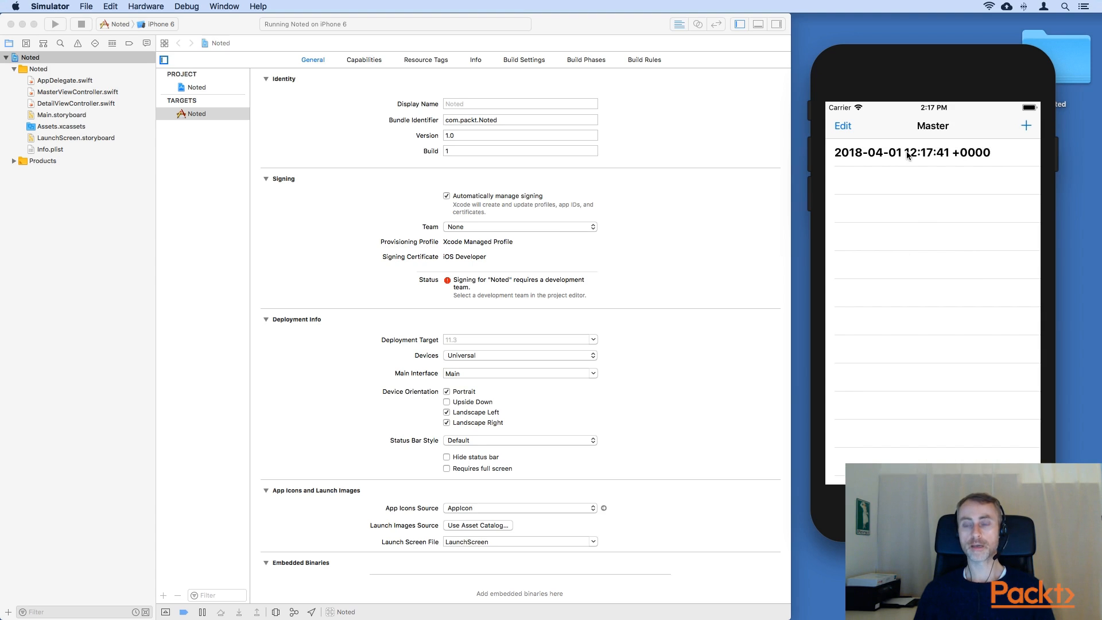
left_click(911, 153)
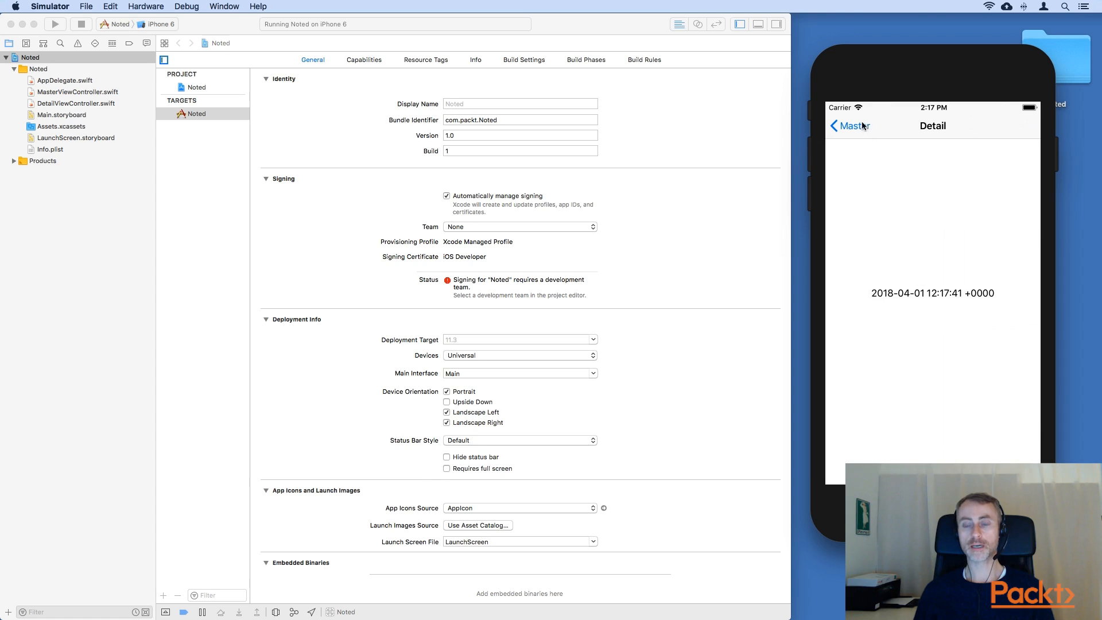
left_click(850, 125)
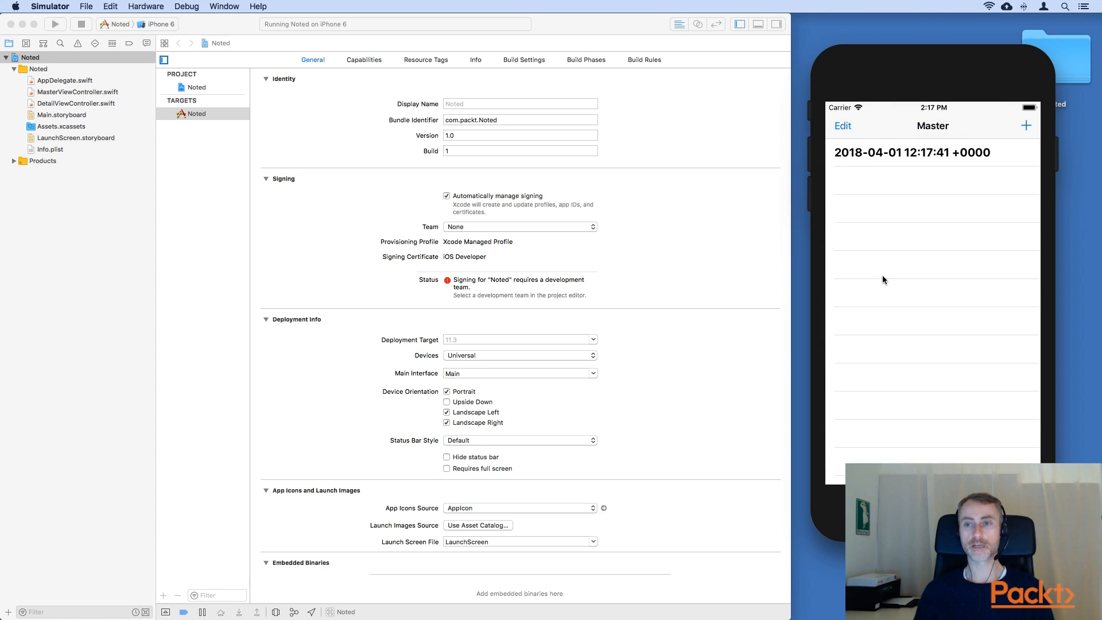
mouse_move(861, 280)
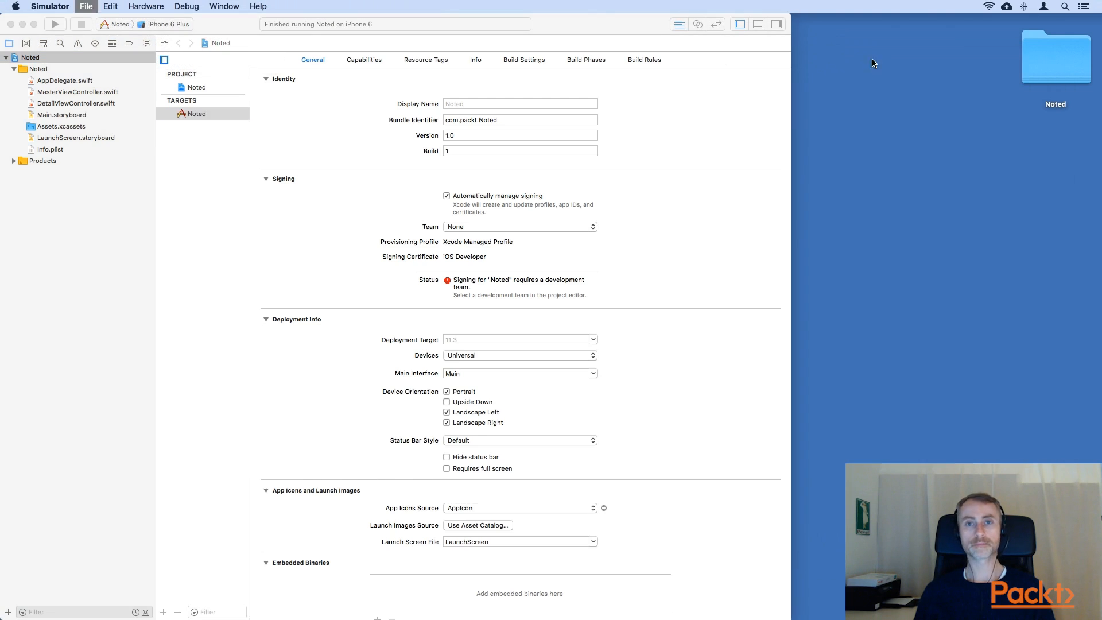
Run Noted on the iPhone 6 Plus simulator and add a new timestamped entry.
left_click(56, 23)
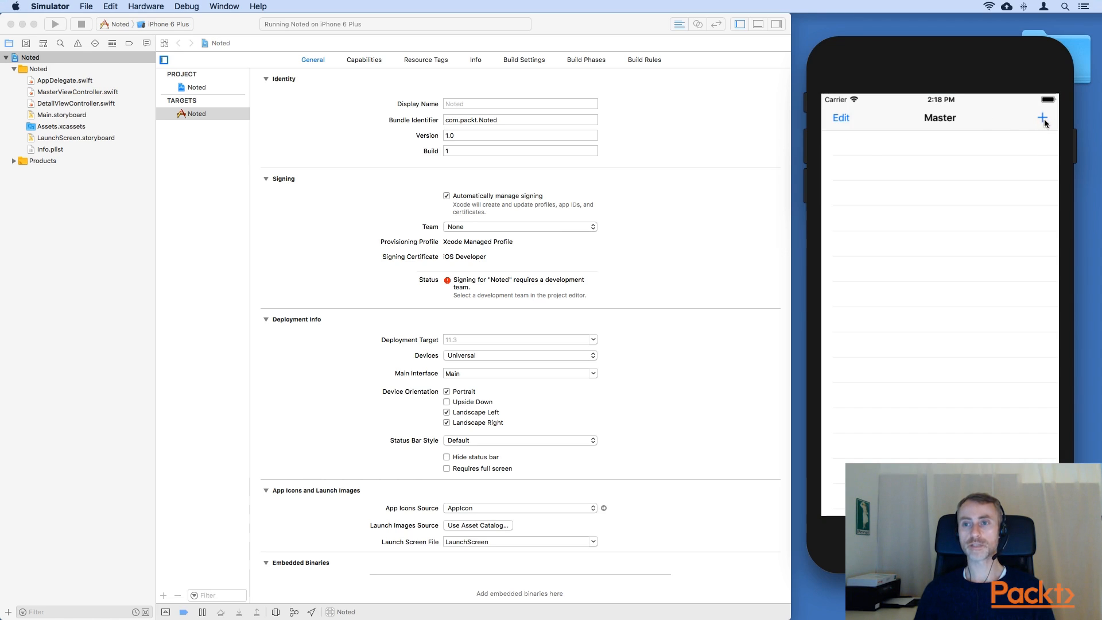
left_click(1044, 117)
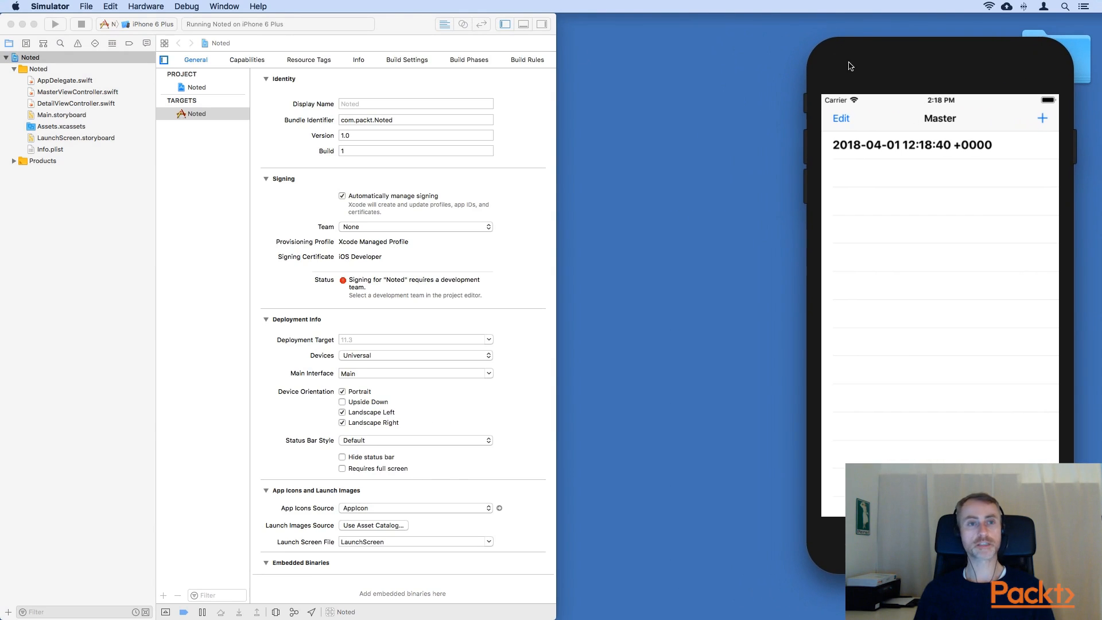
Rotate the iPhone 6 Plus to landscape for the split layout, then go to the home screen.
left_click(145, 6)
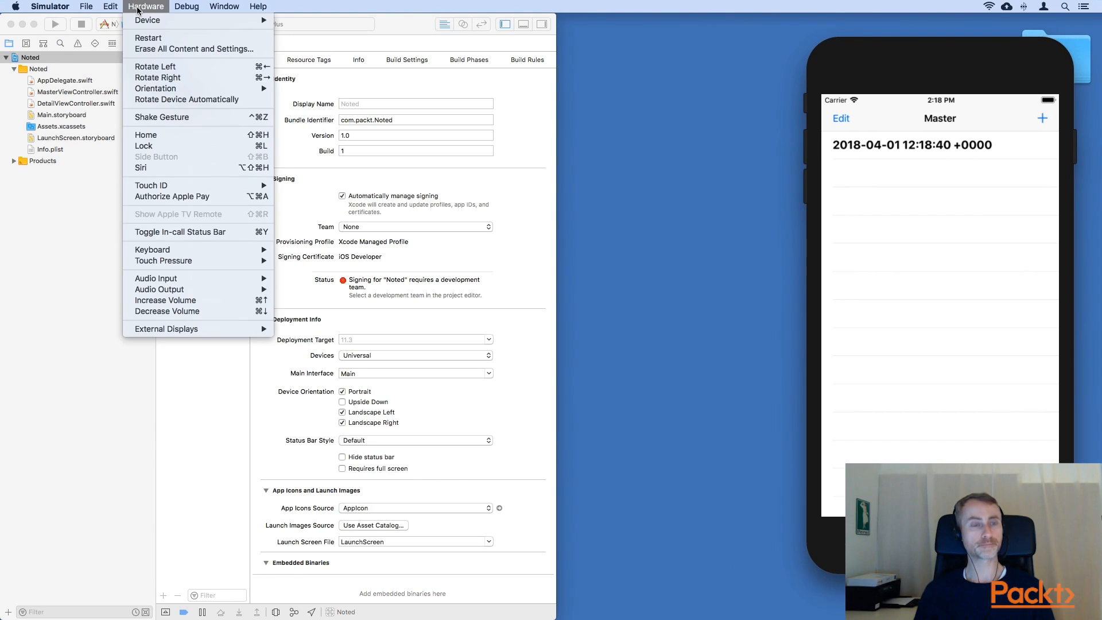
mouse_move(155, 66)
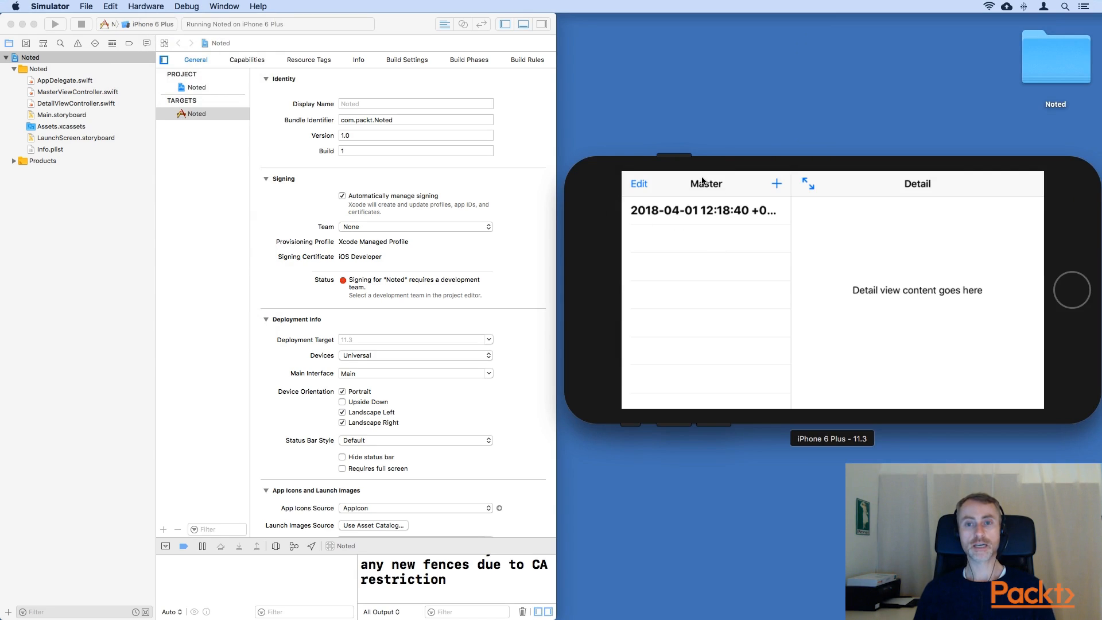
mouse_move(694, 233)
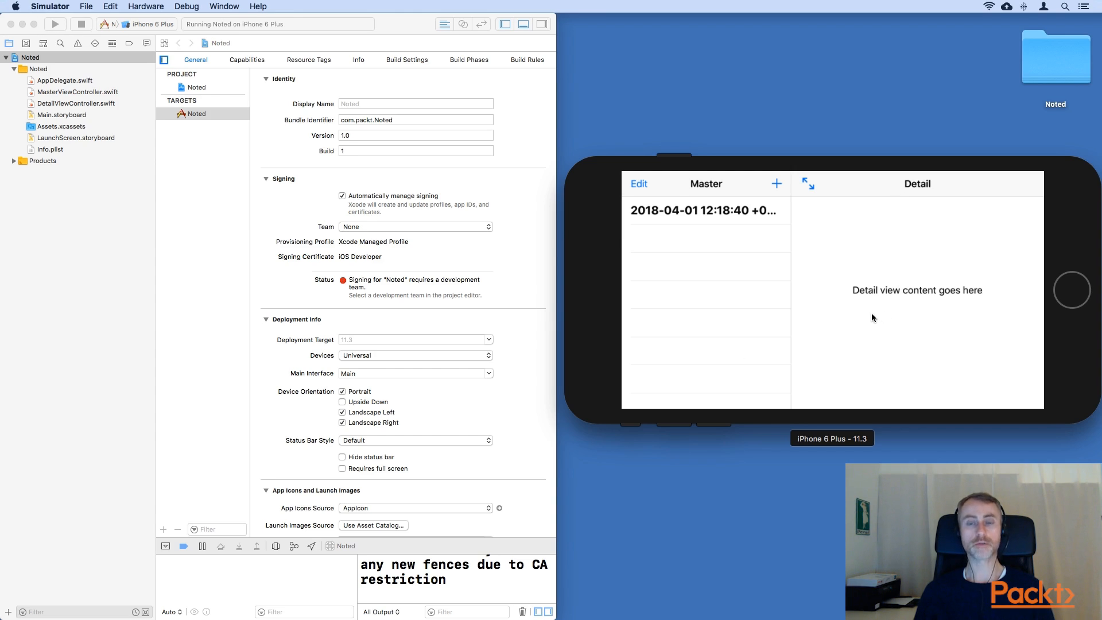
mouse_move(851, 282)
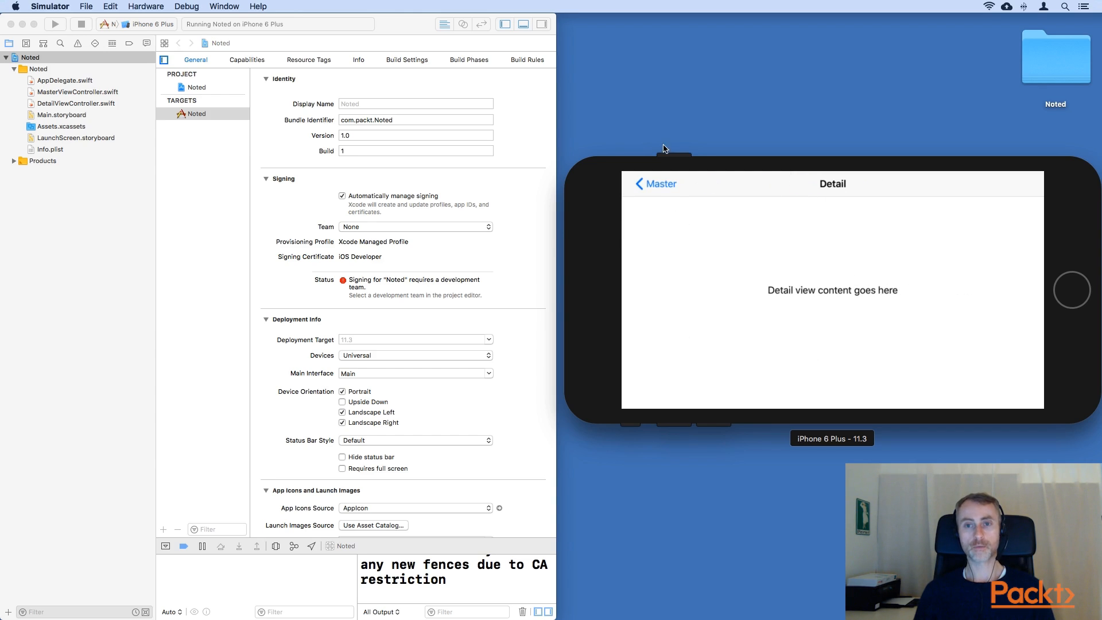
left_click(777, 184)
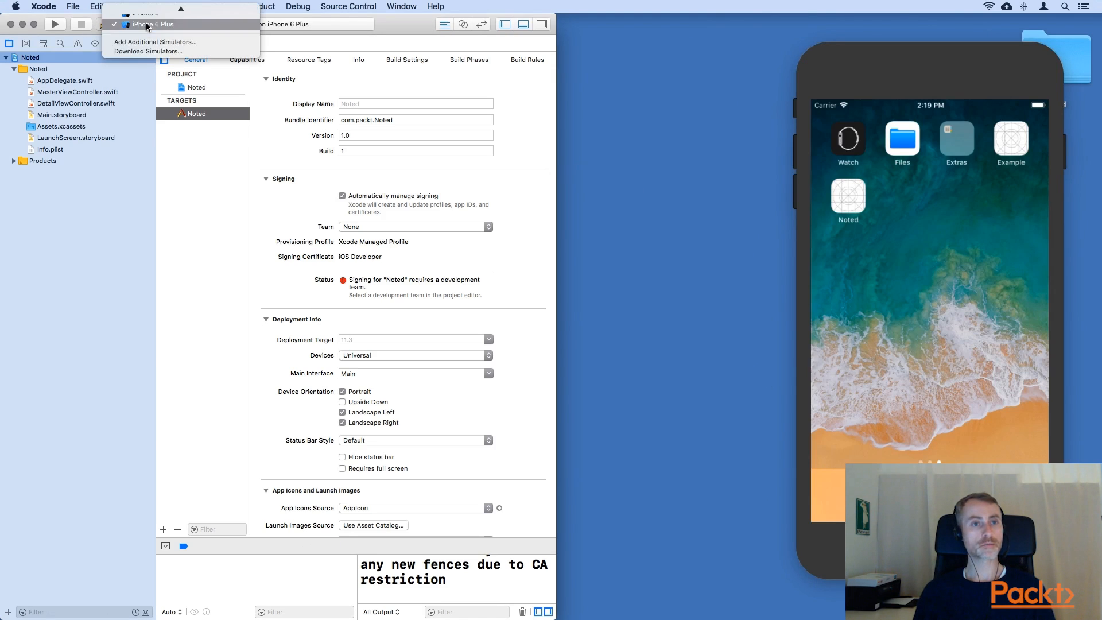
Choose iPad Air 2 as the run destination and launch Noted on it.
left_click(154, 24)
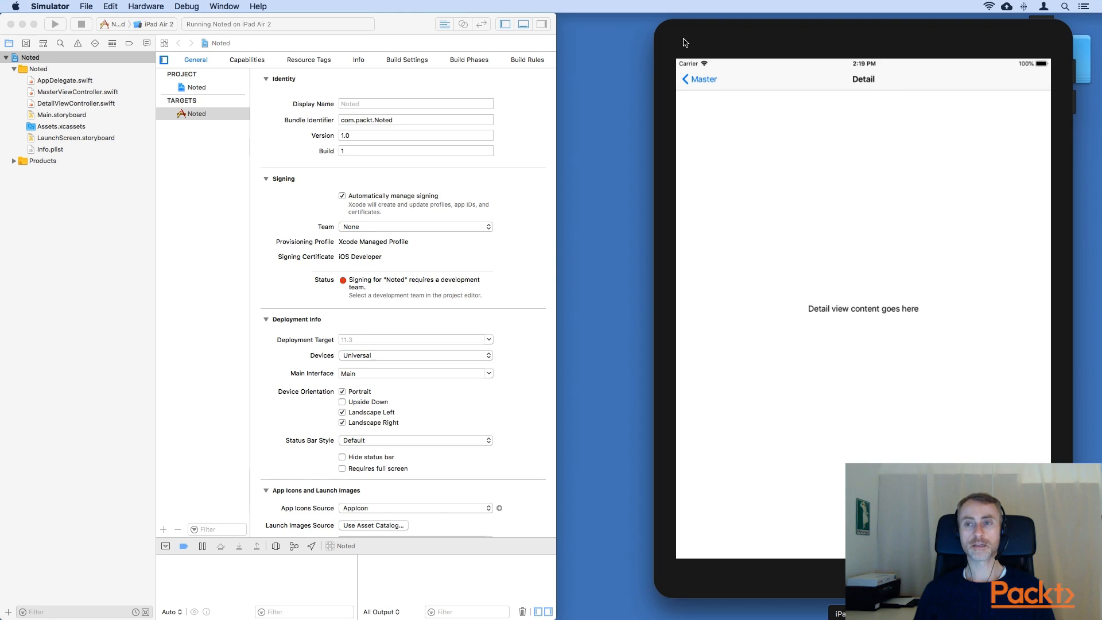
mouse_move(876, 168)
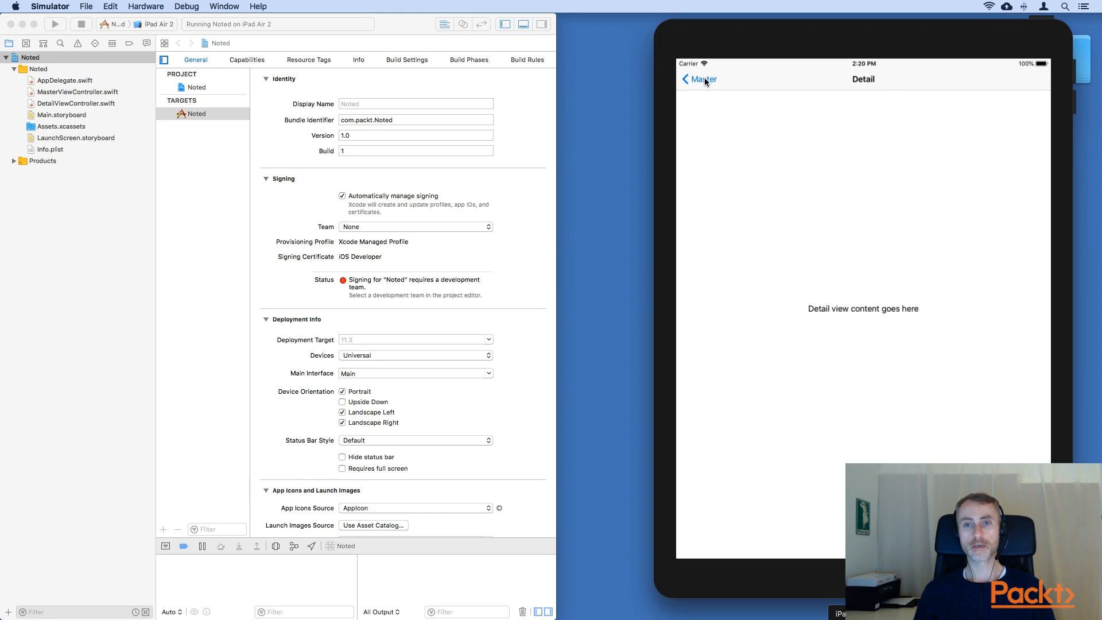
left_click(699, 80)
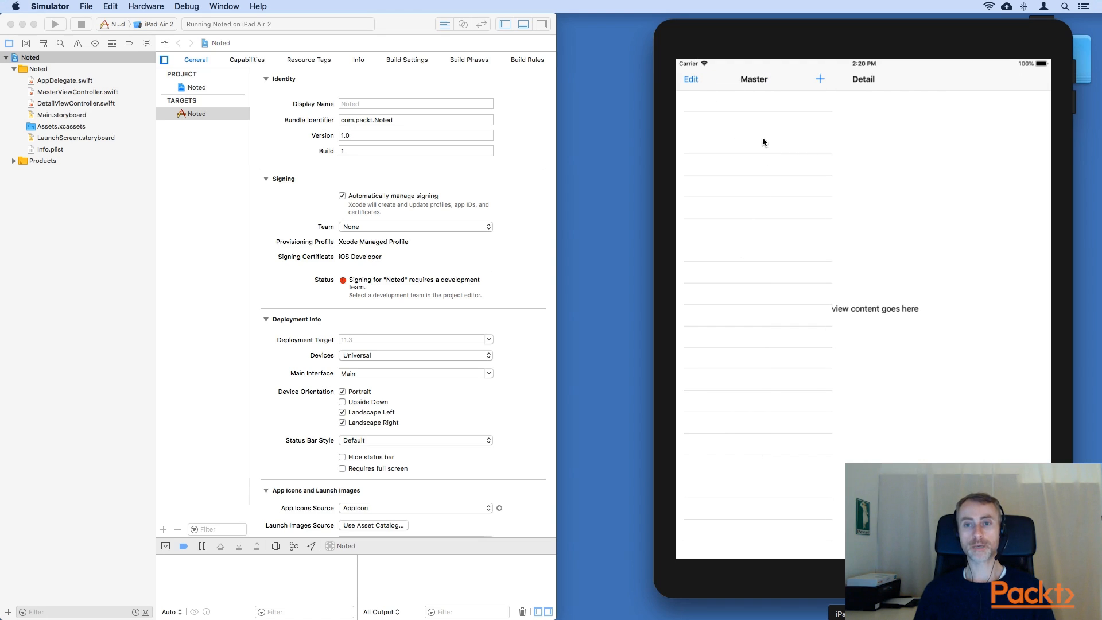
mouse_move(747, 342)
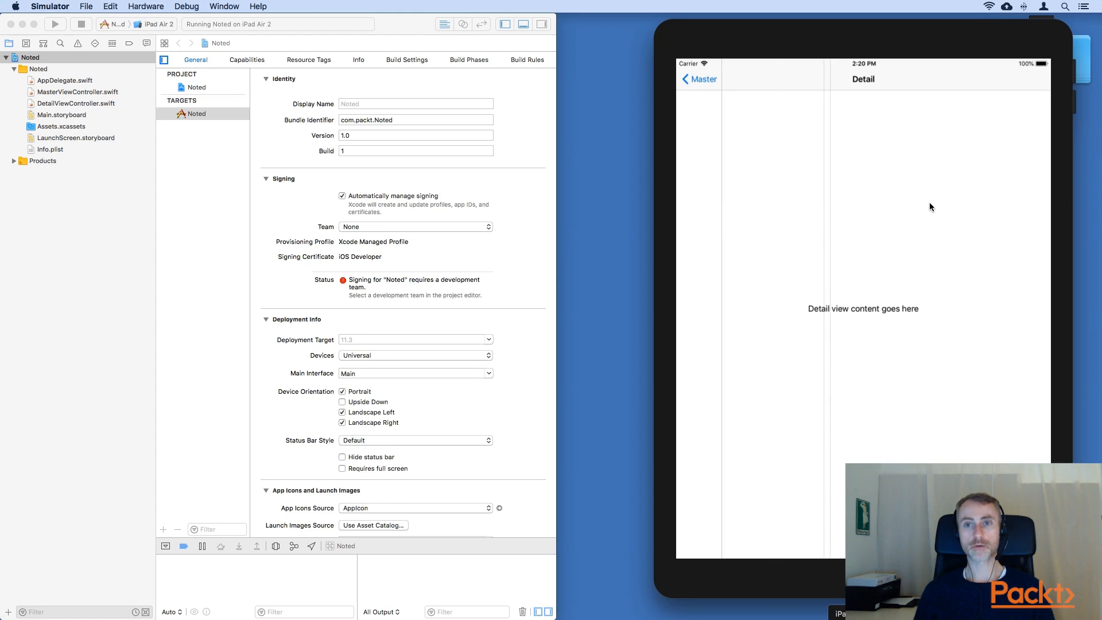
mouse_move(902, 275)
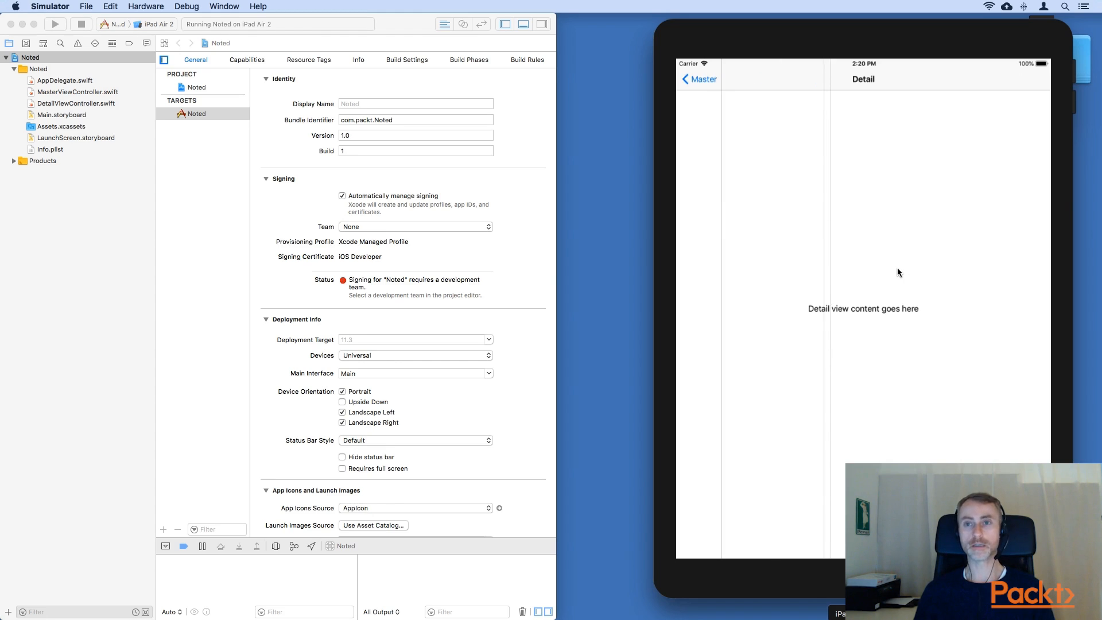
mouse_move(896, 274)
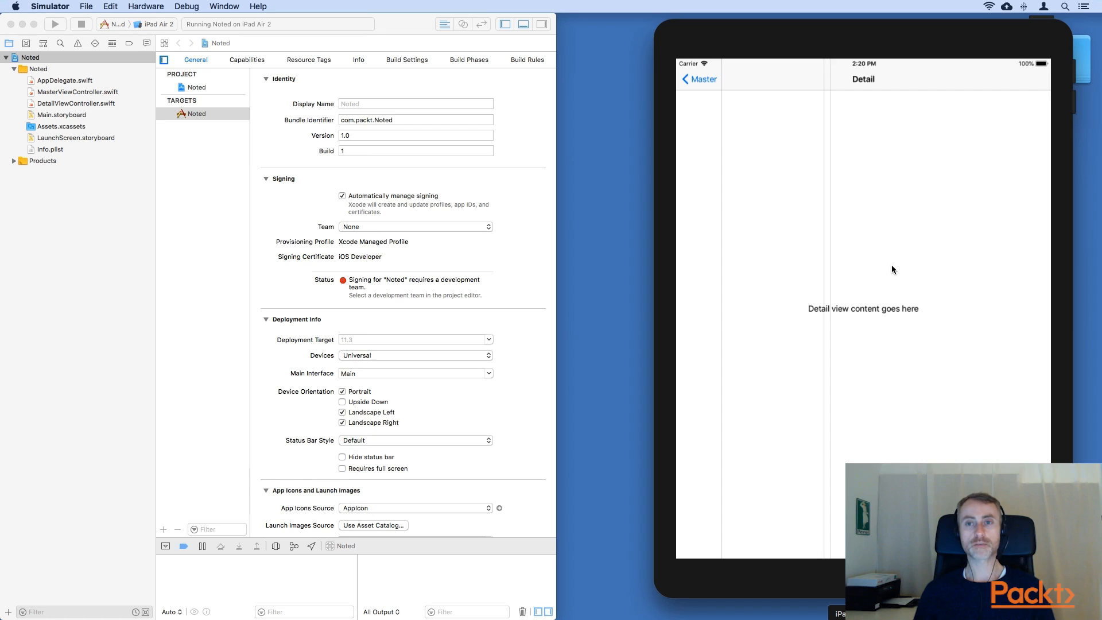
mouse_move(891, 268)
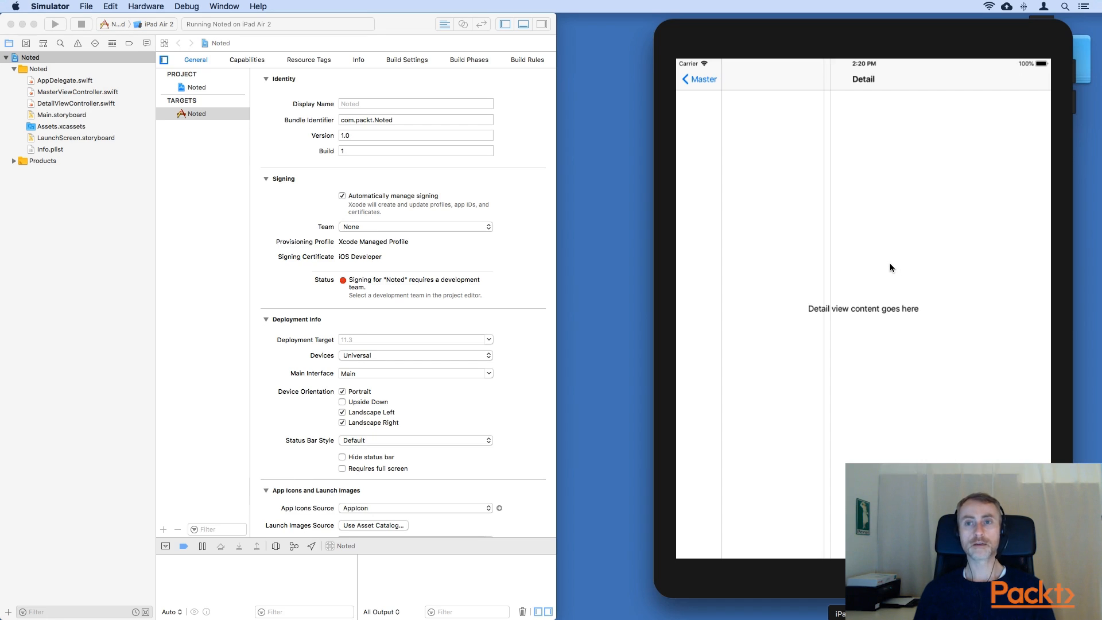